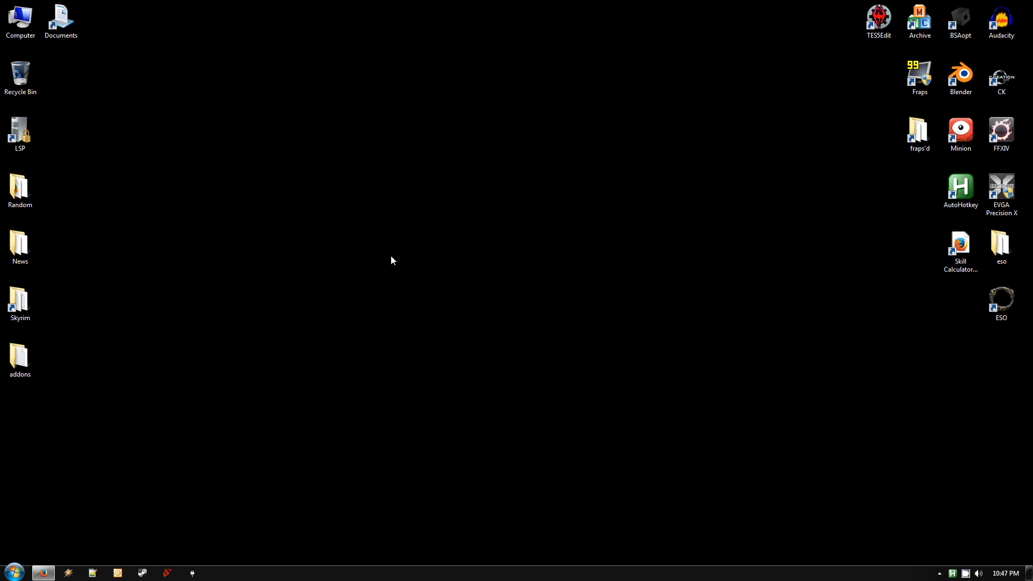
Navigate into Elder Scrolls Online's SavedVariables folder and select its Lua files for backup
double_click(60, 19)
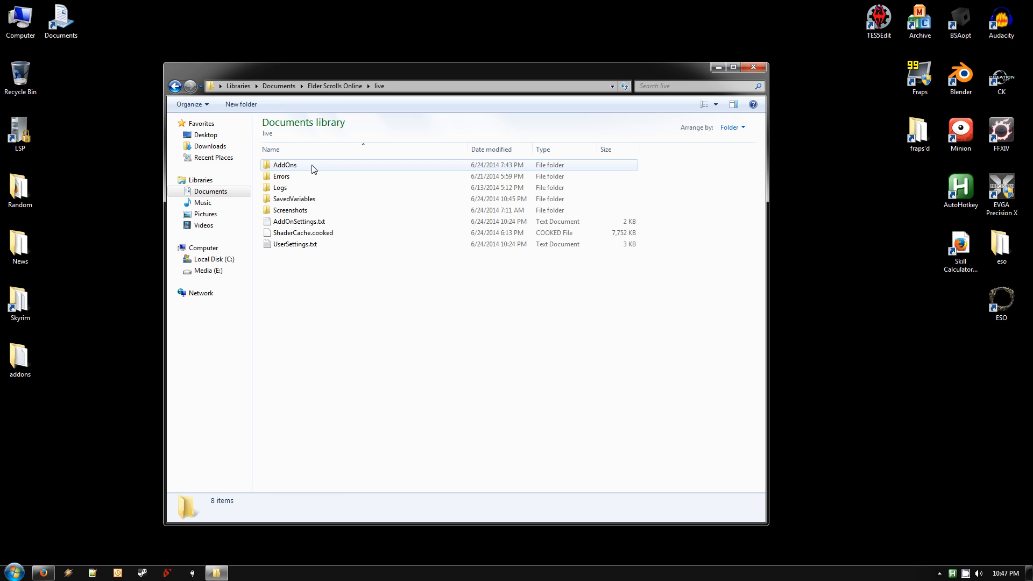
double_click(294, 198)
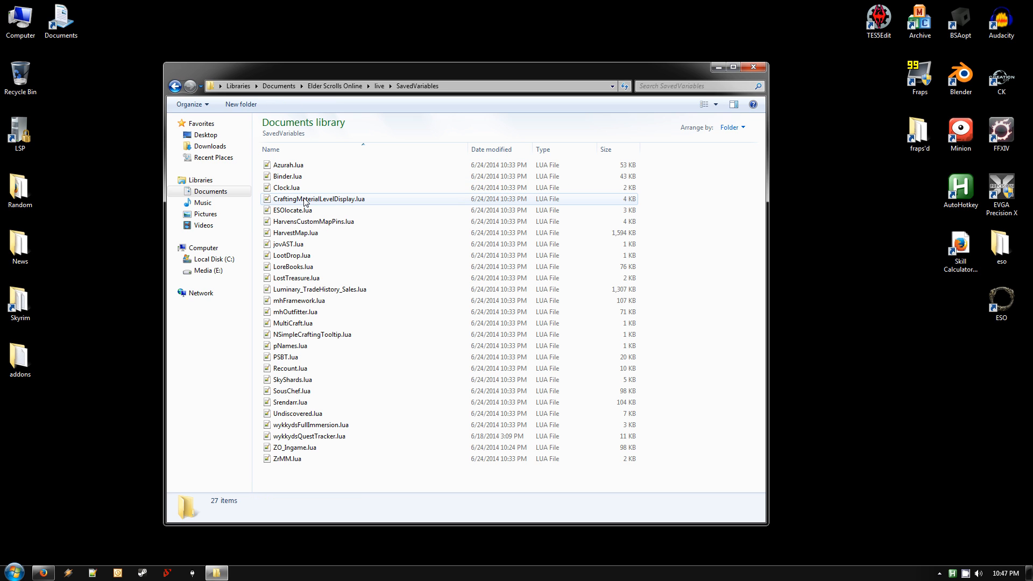
left_click(286, 459)
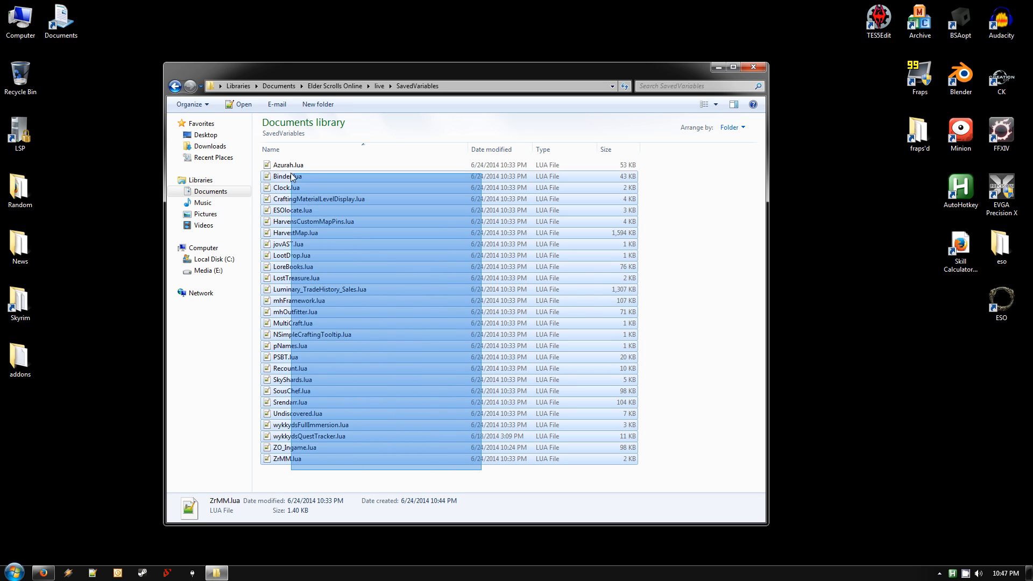
Create a folder named temp inside SavedVariables and paste the copied Lua files into it
right_click(289, 175)
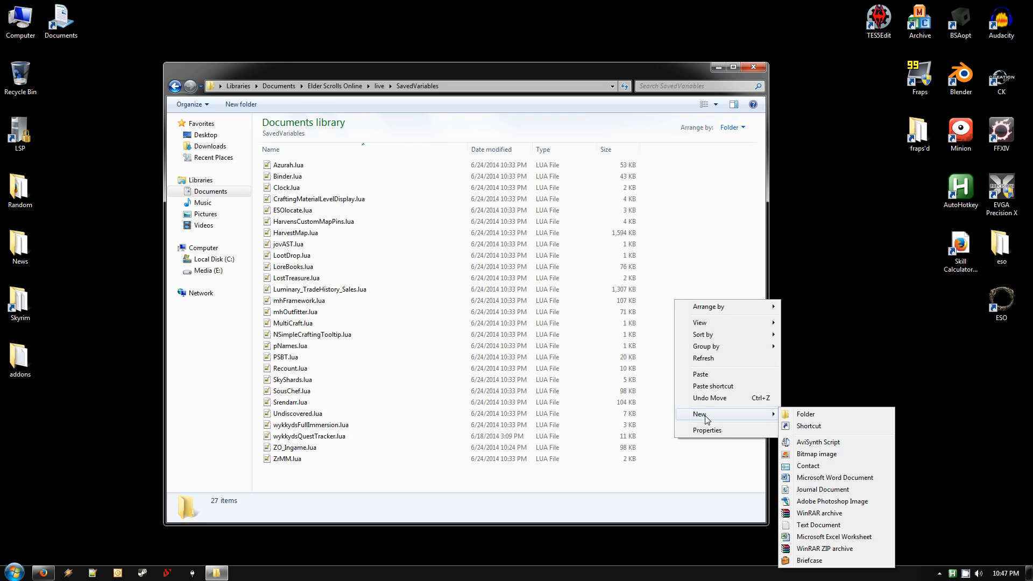
left_click(805, 416)
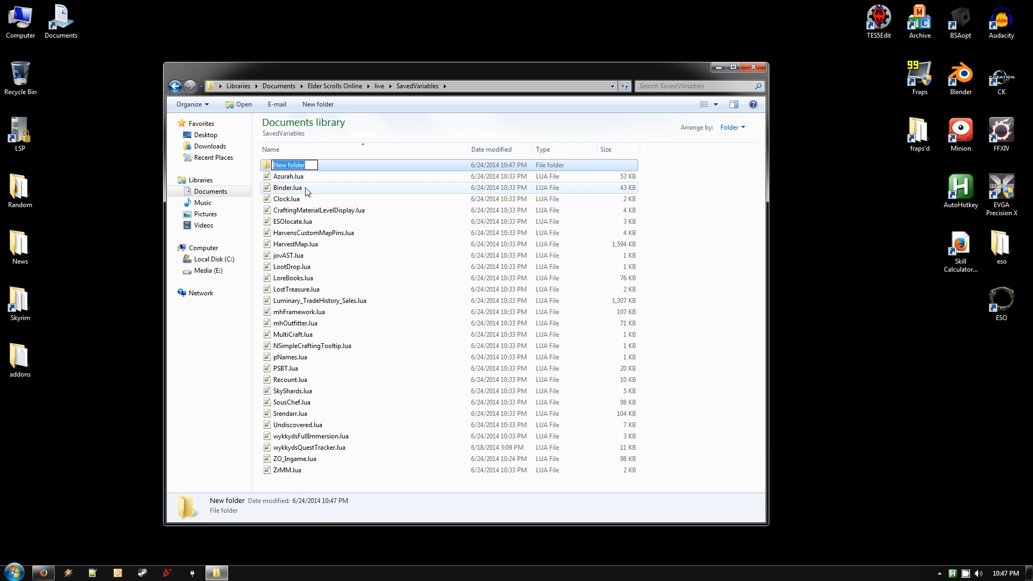
type("temp")
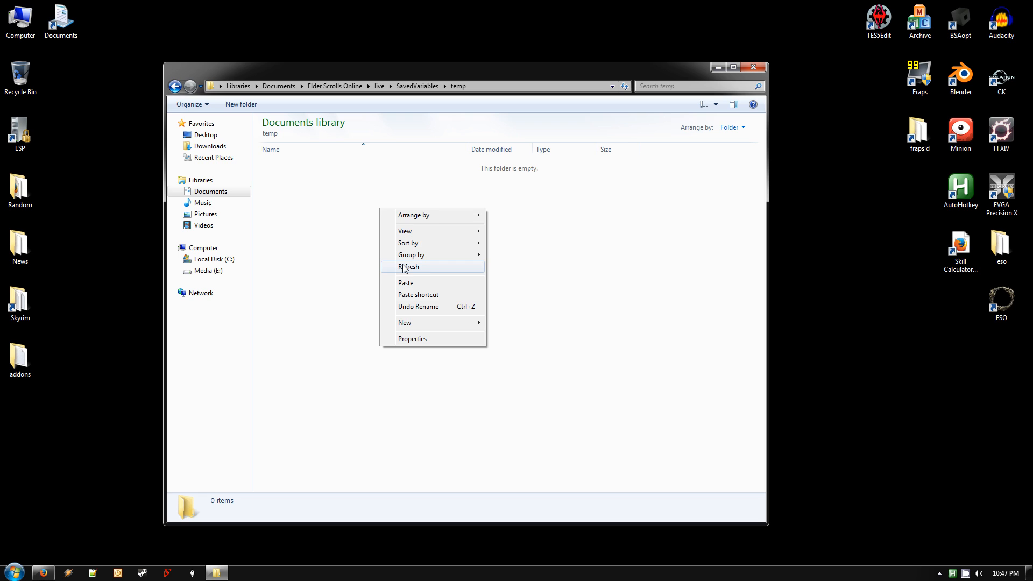
left_click(409, 267)
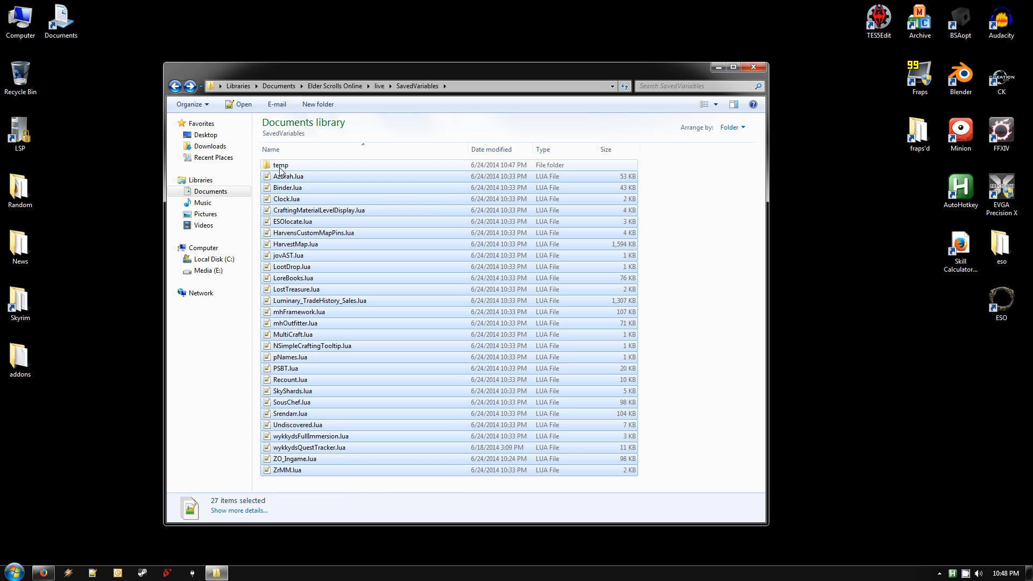
Exclude temp and ZO_Ingame.lua from the selection and edit the remaining Lua files with Notepad++
left_click(281, 164)
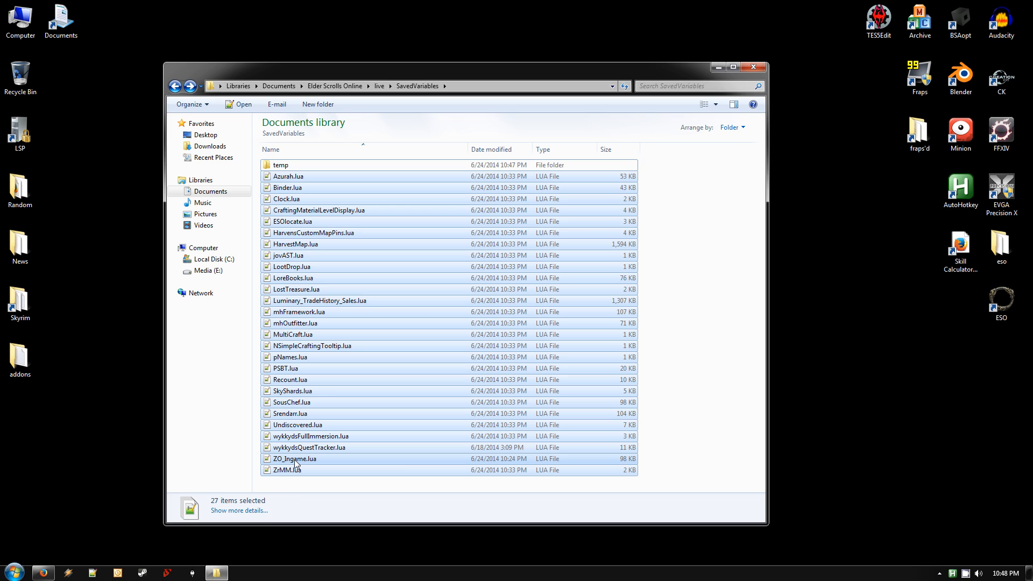
left_click(295, 459)
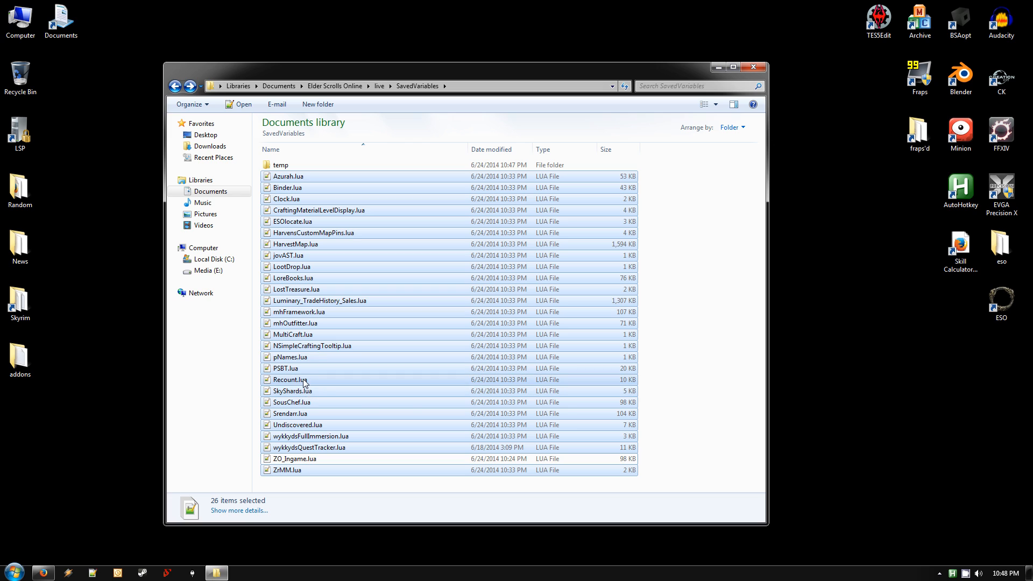
right_click(303, 380)
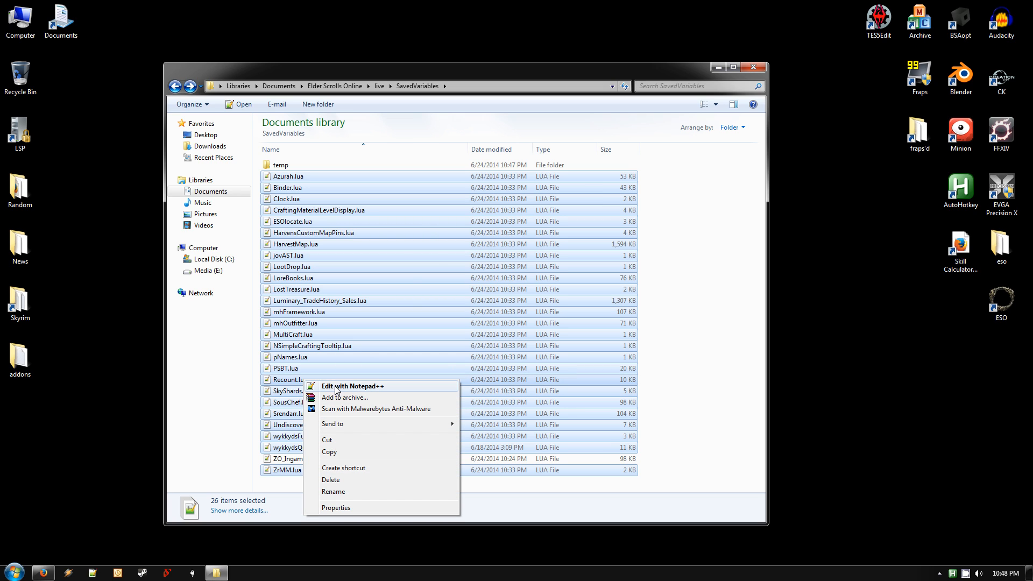
left_click(353, 386)
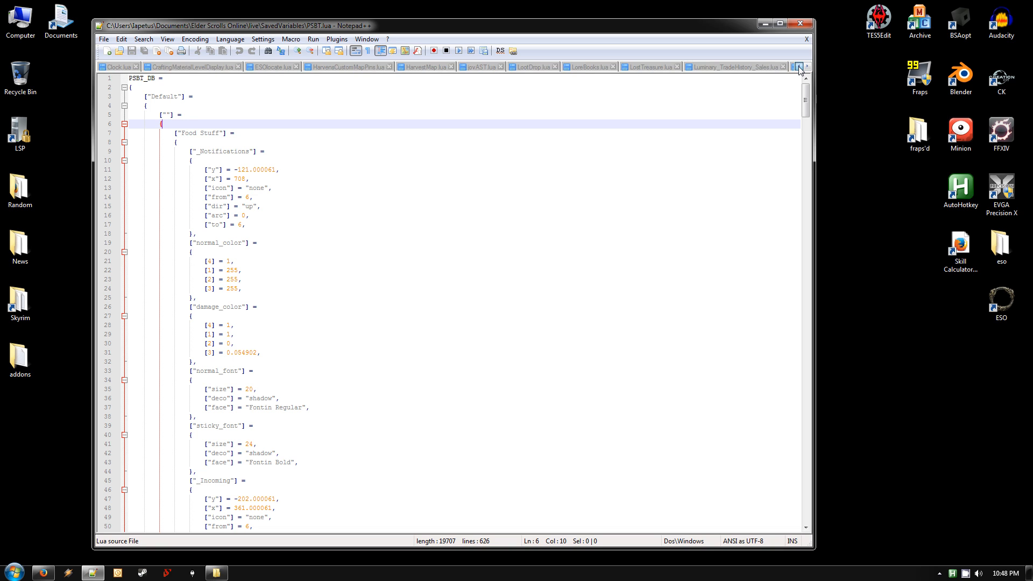
Scroll the tab bar to reach Clock.lua and its account-name entry on line 5
left_click(796, 66)
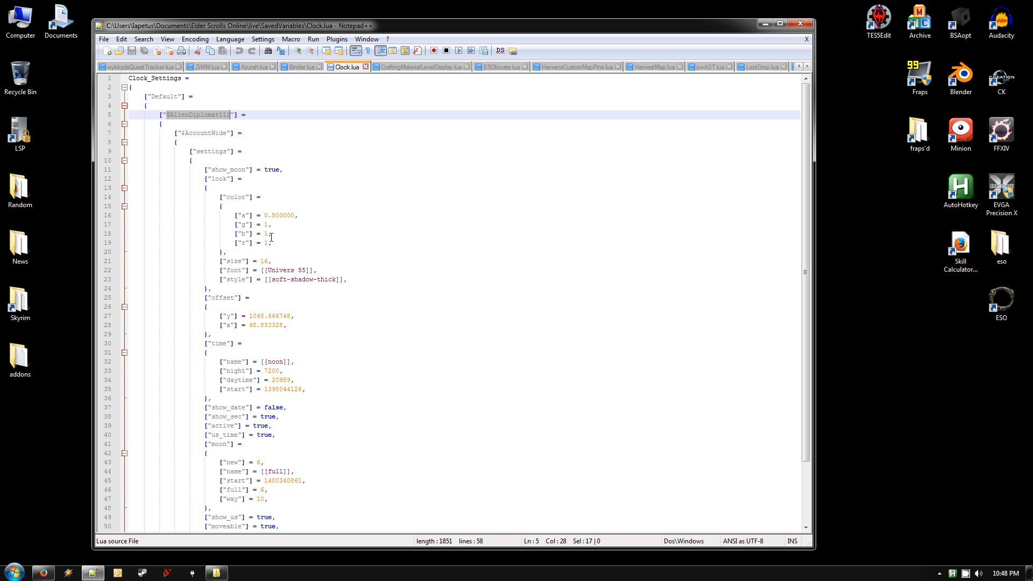
mouse_move(170, 124)
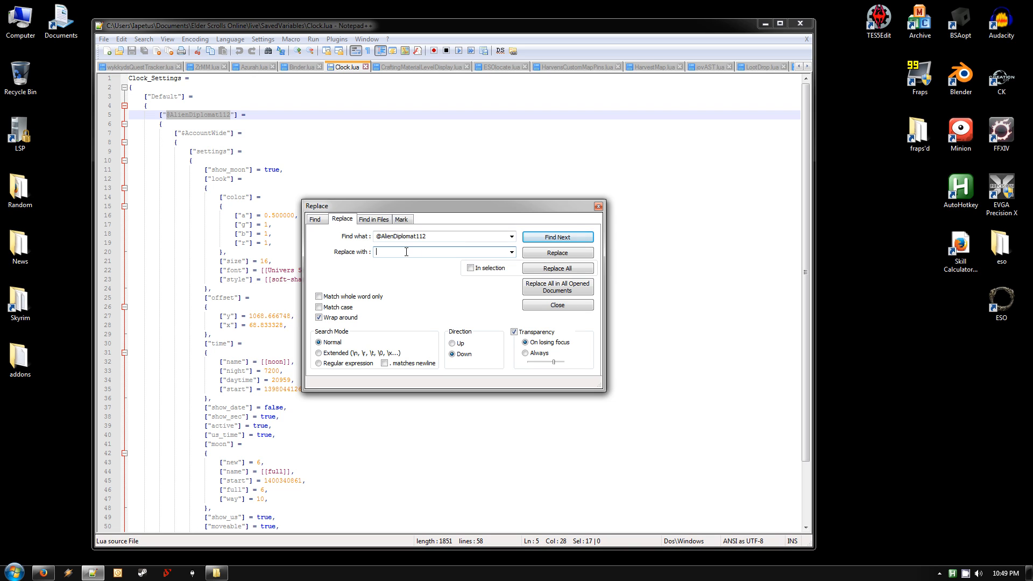
mouse_move(557, 287)
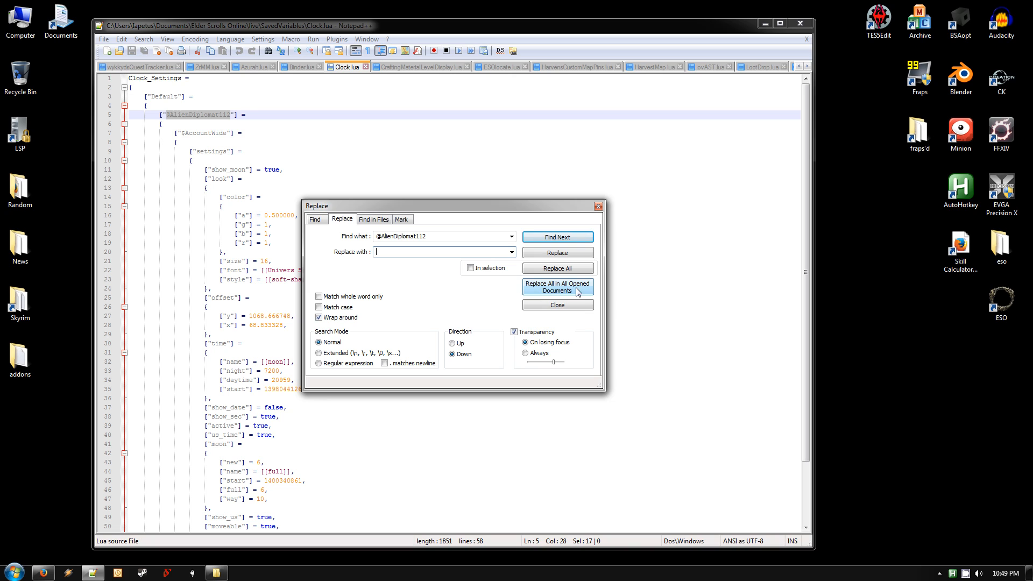
left_click(557, 288)
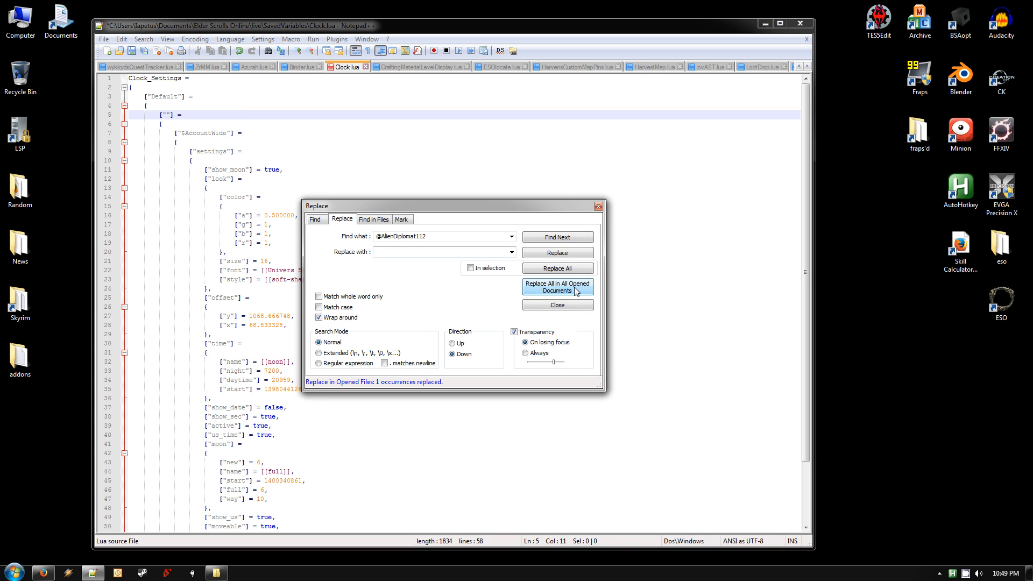
left_click(556, 304)
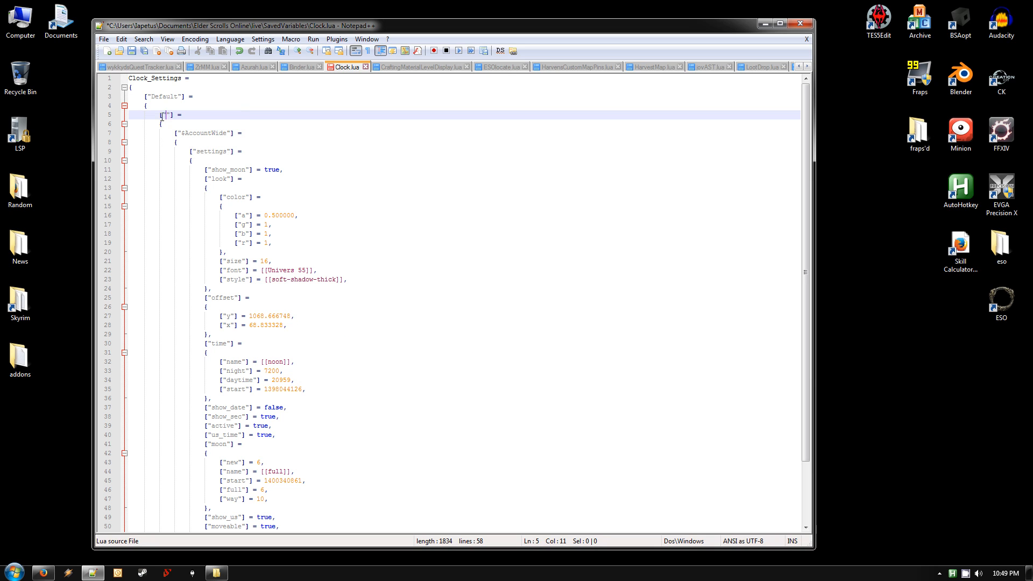
double_click(166, 115)
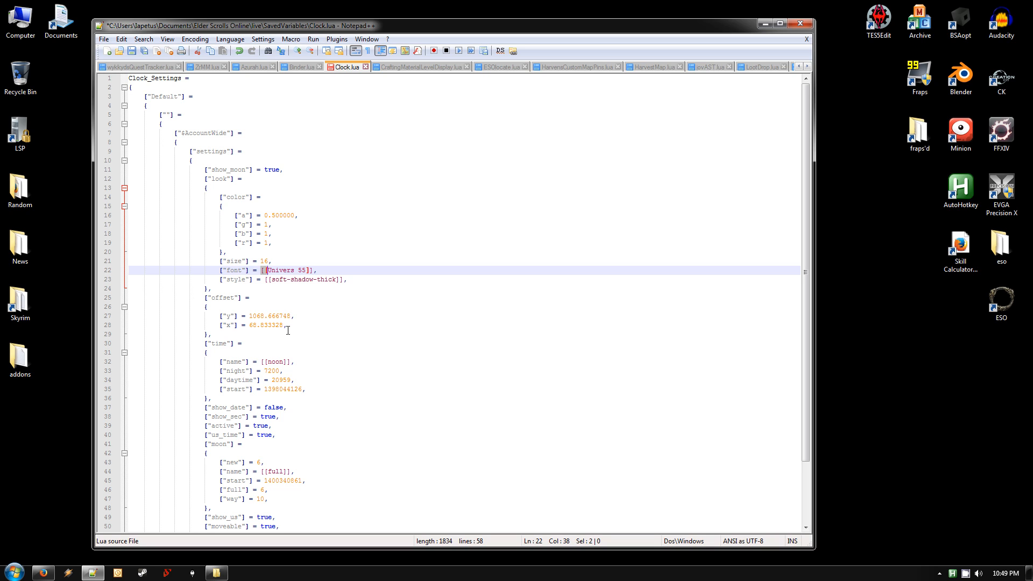
mouse_move(258, 284)
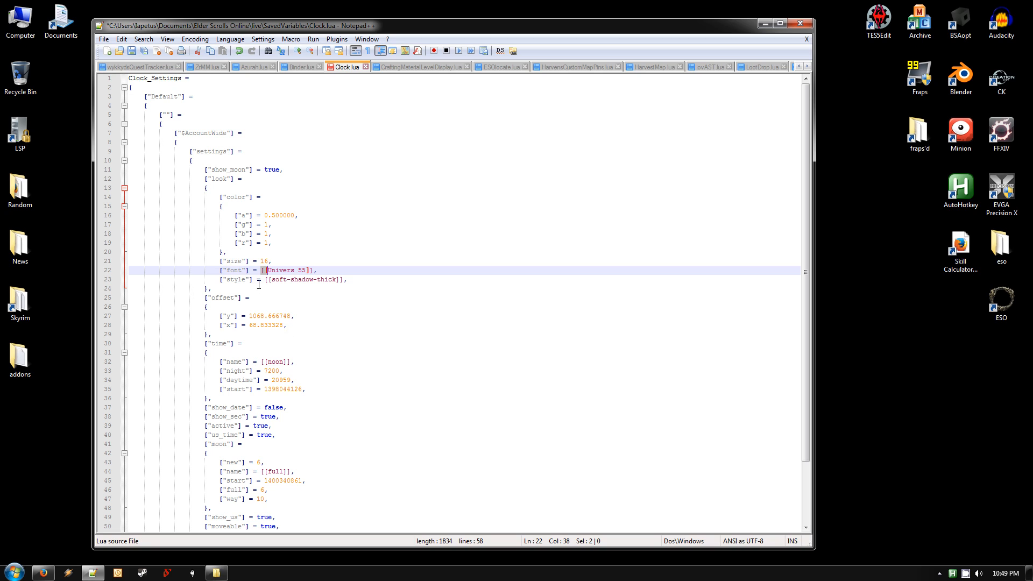
mouse_move(334, 60)
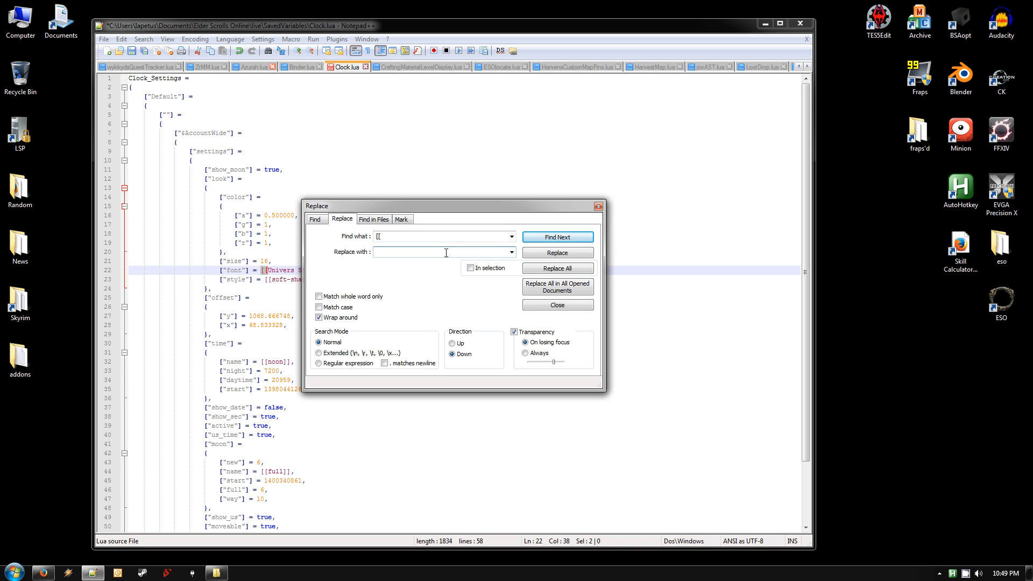
Replace every [[ with a double quote across all open documents
type("\"")
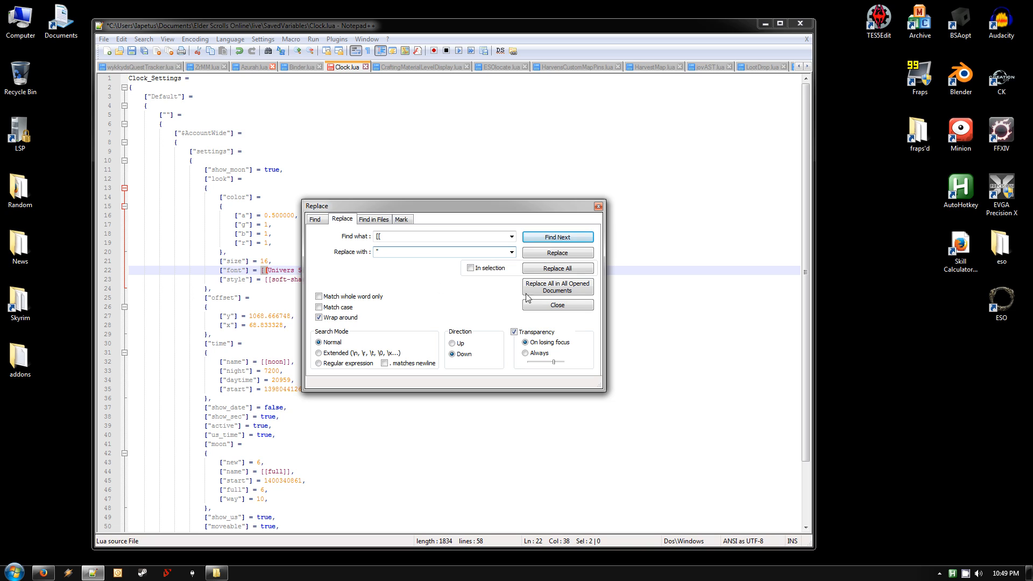
left_click(557, 287)
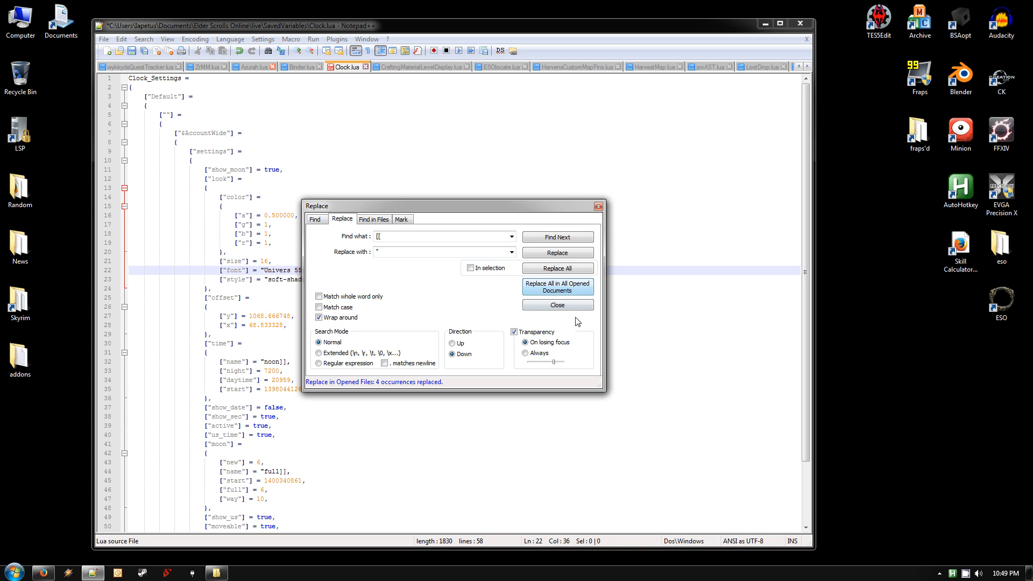
left_click(556, 304)
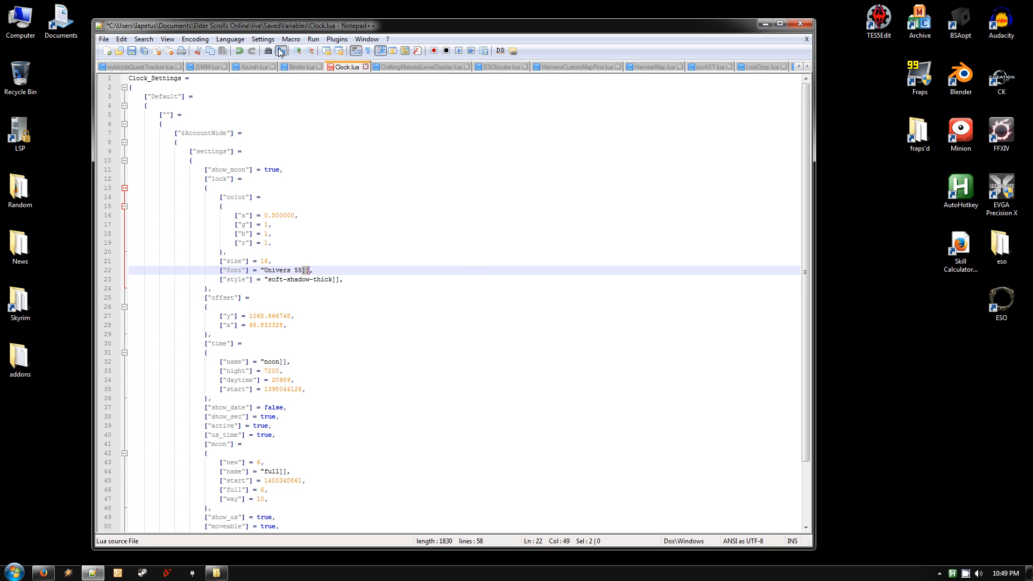
Replace every ]] with a double quote across all open documents, so values read "Univers 55"
left_click(280, 50)
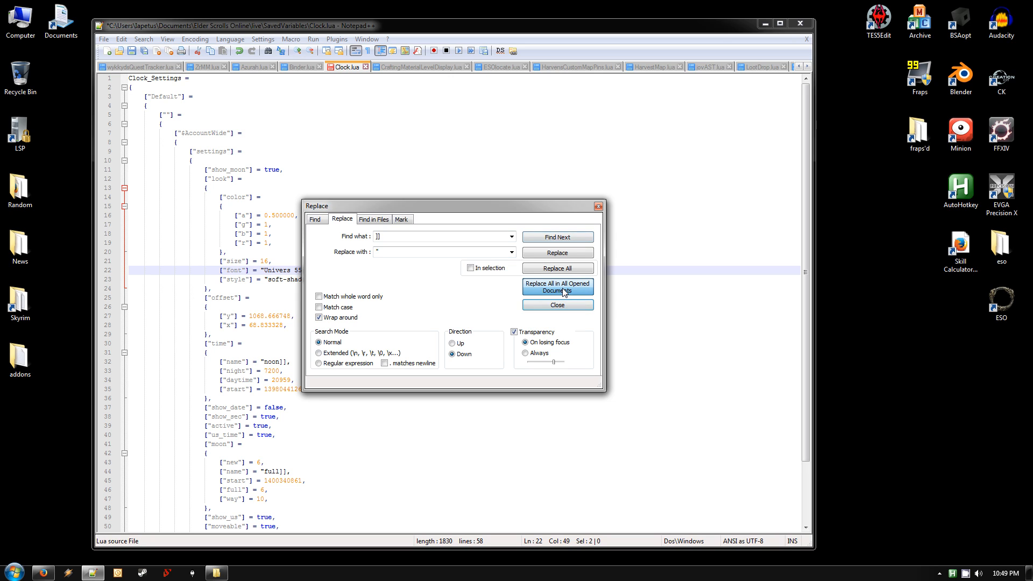
left_click(557, 289)
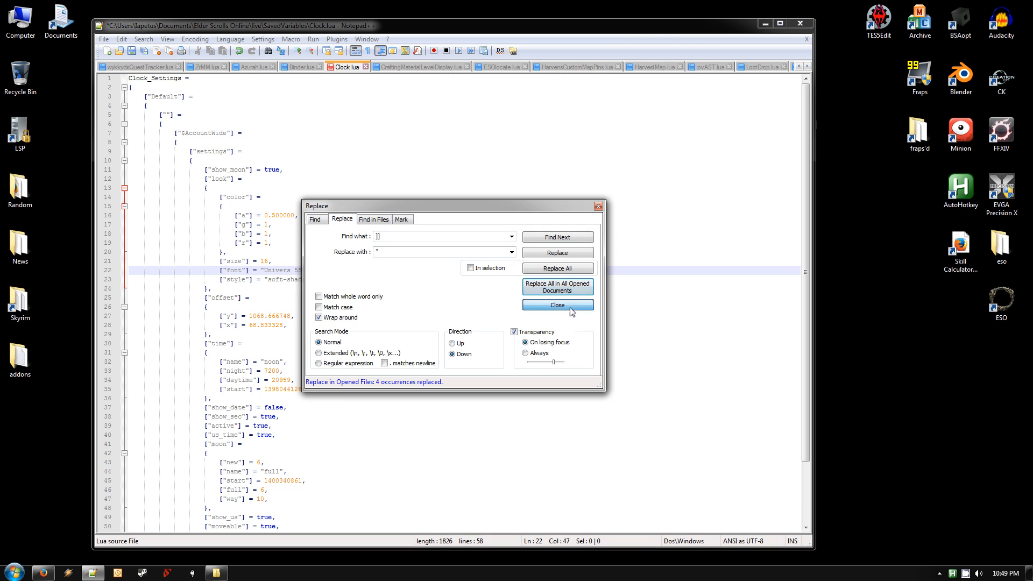
left_click(556, 304)
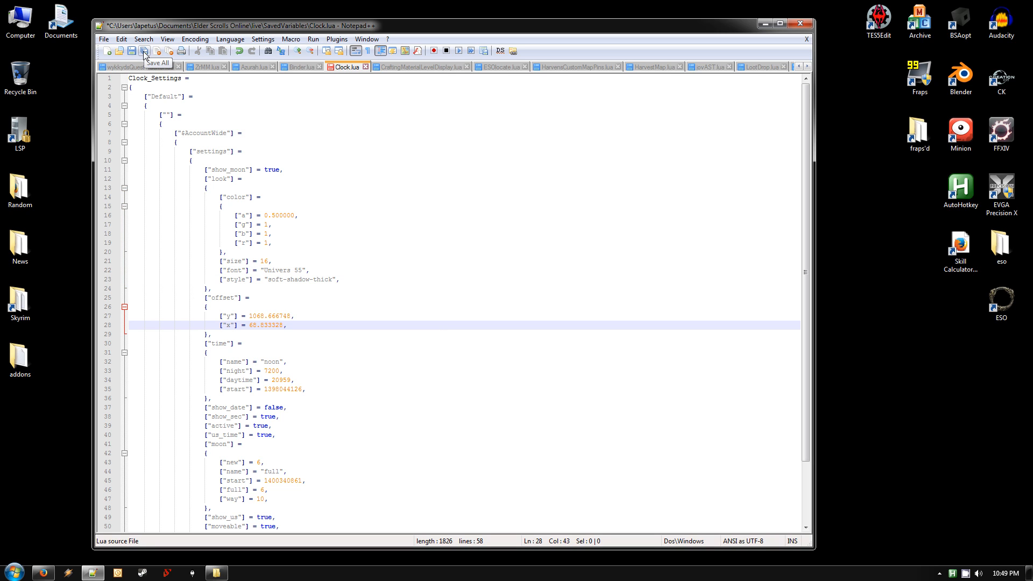
Save all the edited Lua files and close them all
left_click(104, 39)
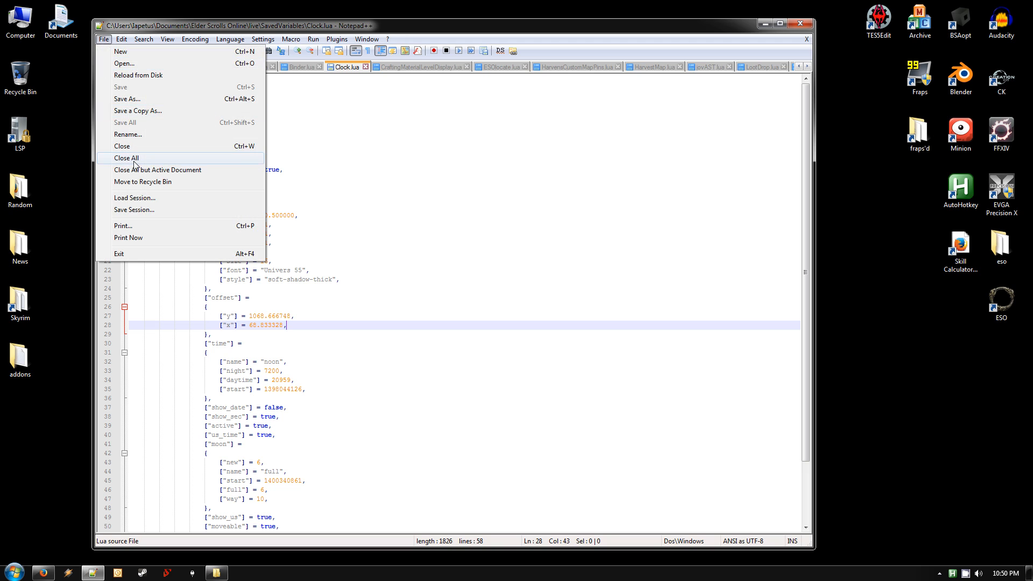
left_click(125, 158)
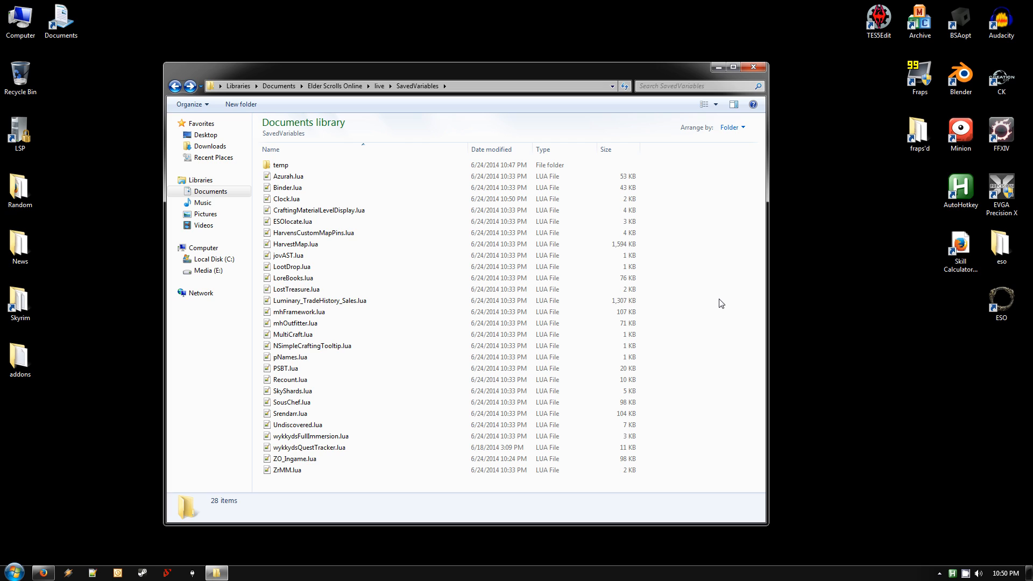
mouse_move(754, 66)
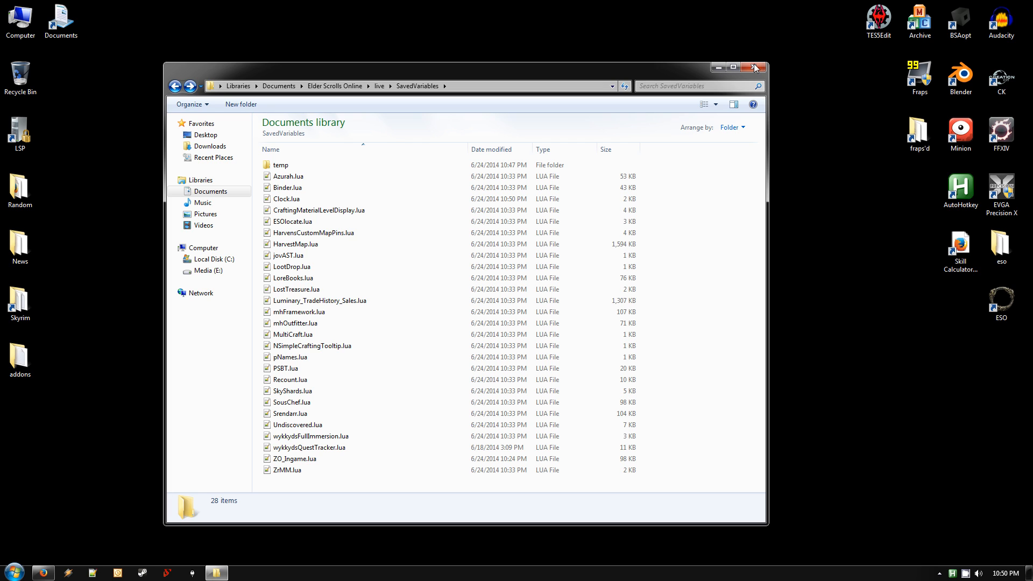
Close the SavedVariables Explorer window, returning to the desktop
left_click(755, 67)
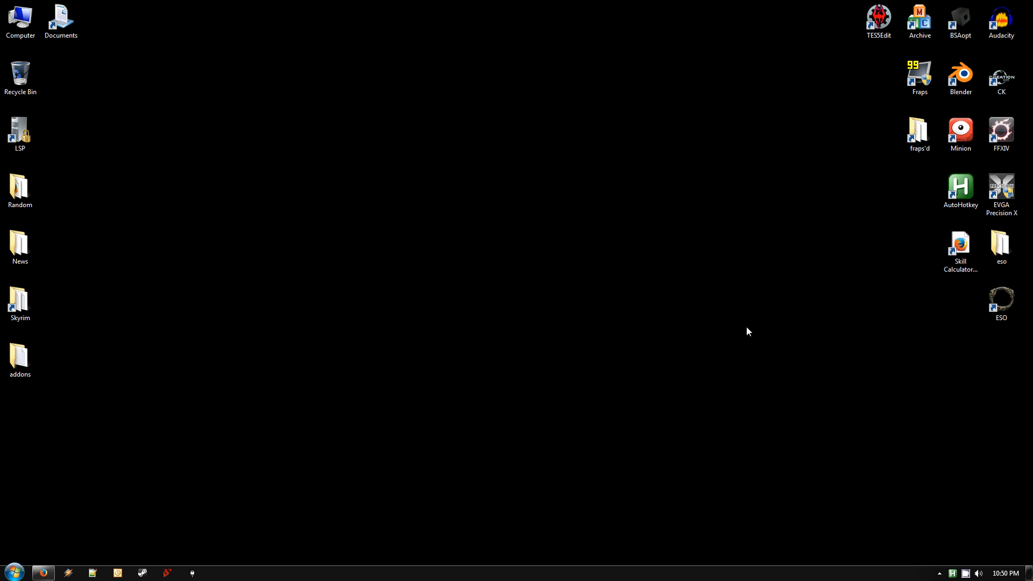
left_click(960, 130)
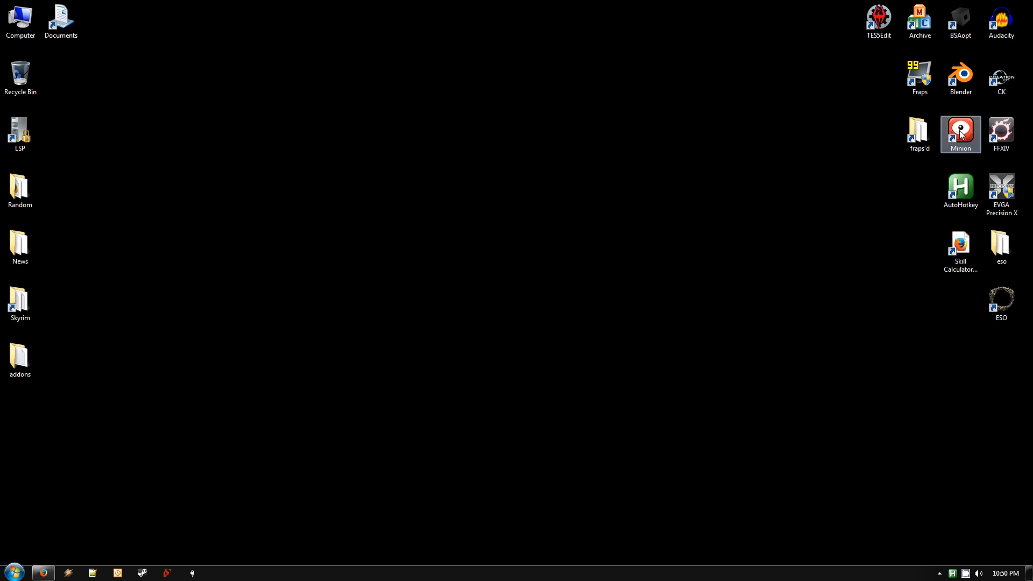
double_click(960, 133)
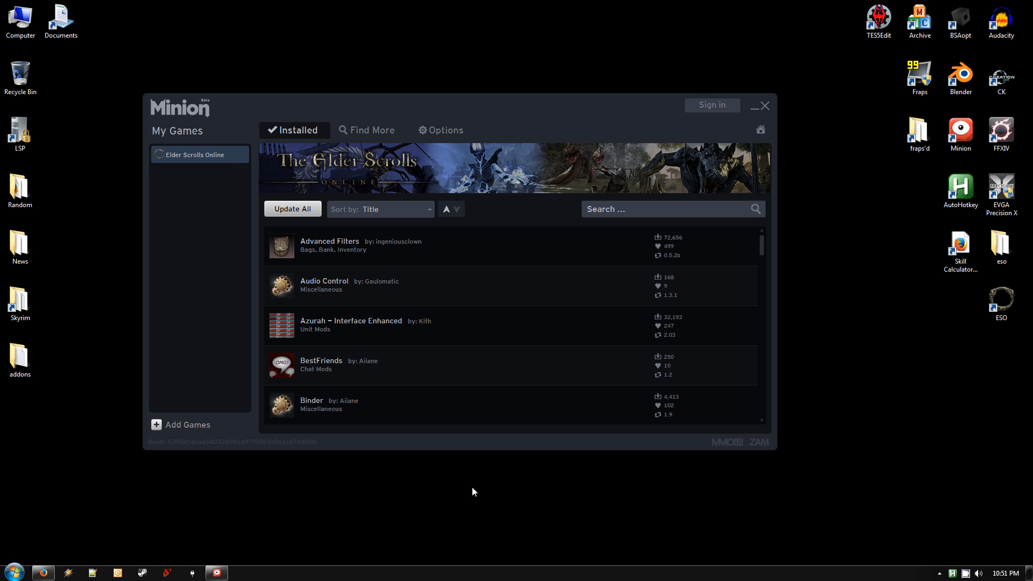
mouse_move(702, 255)
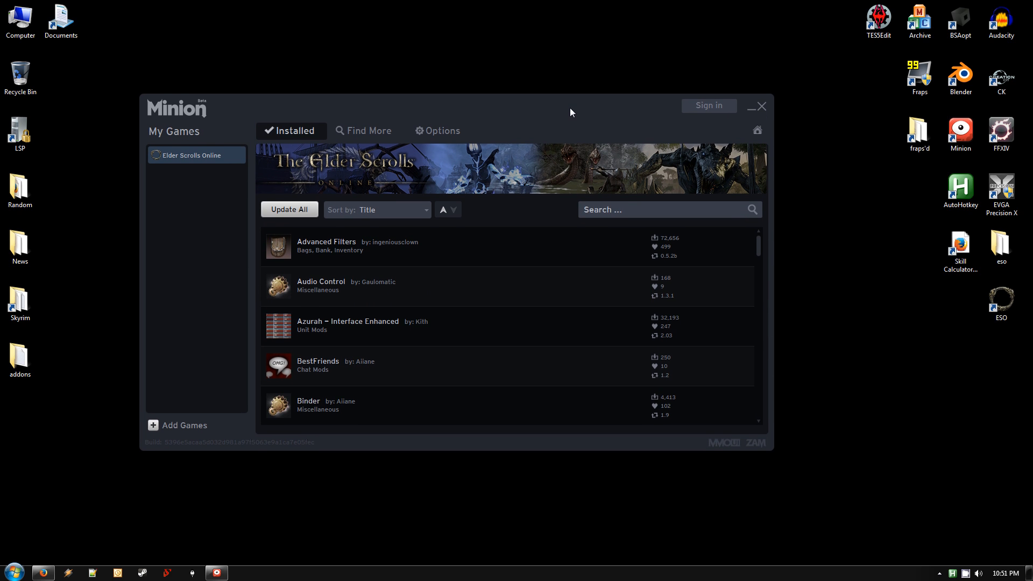
left_click(749, 107)
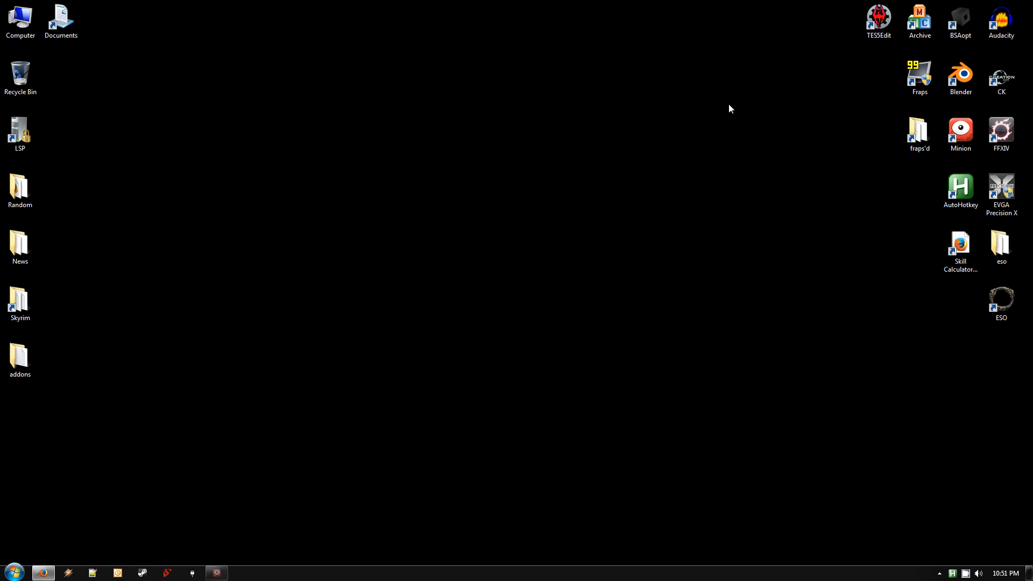